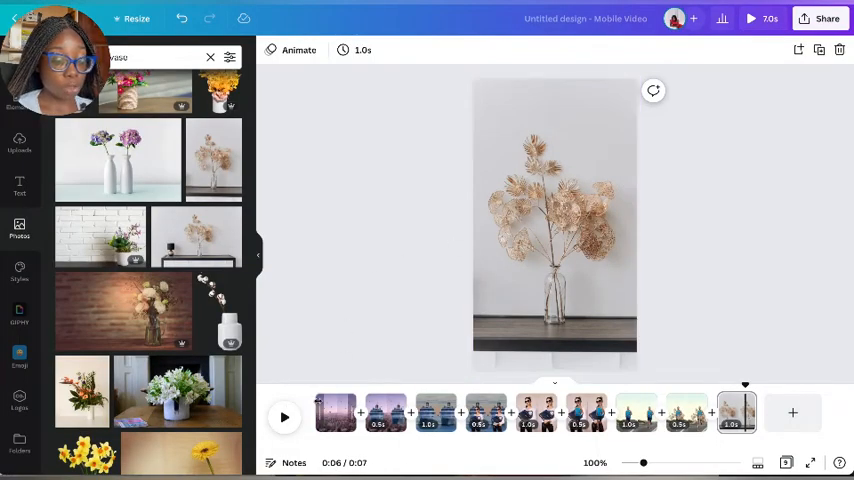
# Step: Browse the example Reel's balloon, ship cutout, ship photo and woman cutout pages, then return home
pyautogui.click(384, 412)
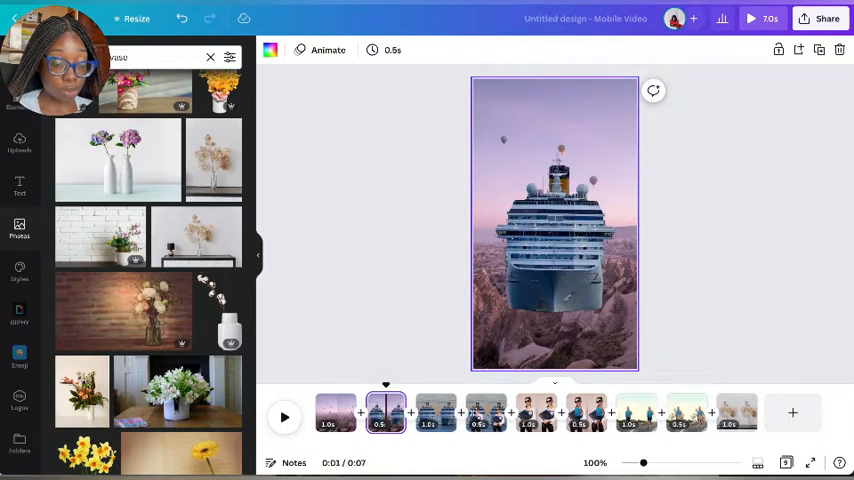
pyautogui.click(436, 412)
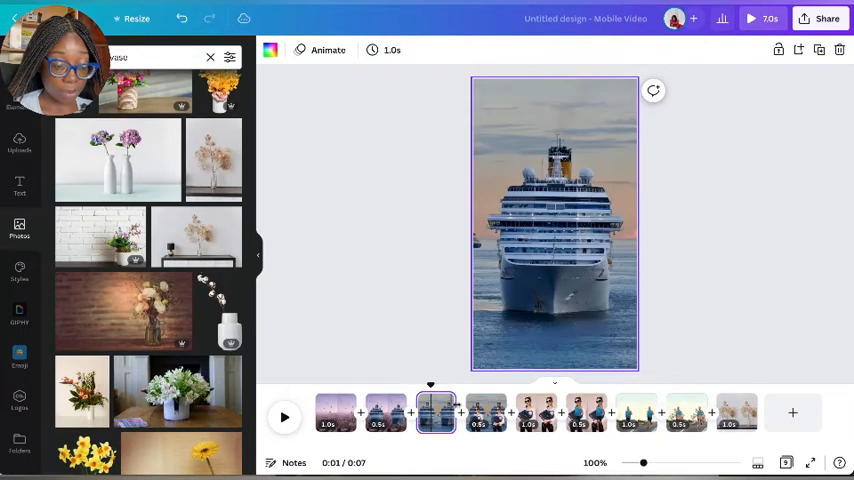
pyautogui.click(336, 412)
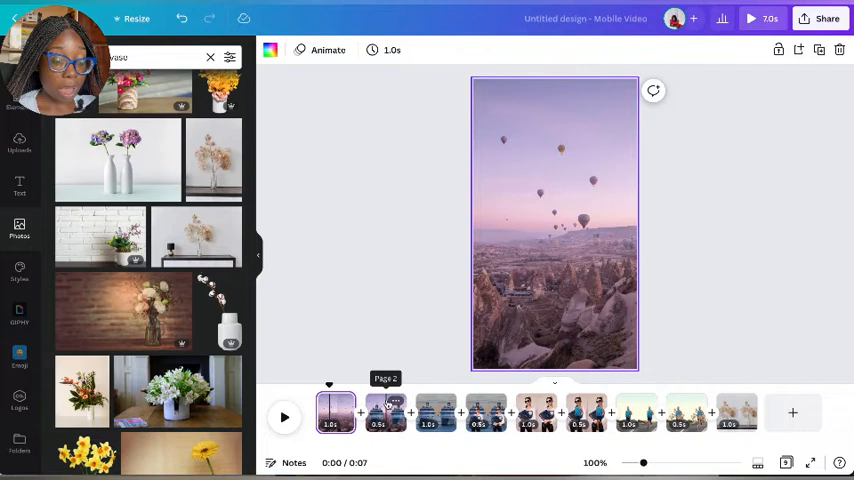
pyautogui.click(384, 412)
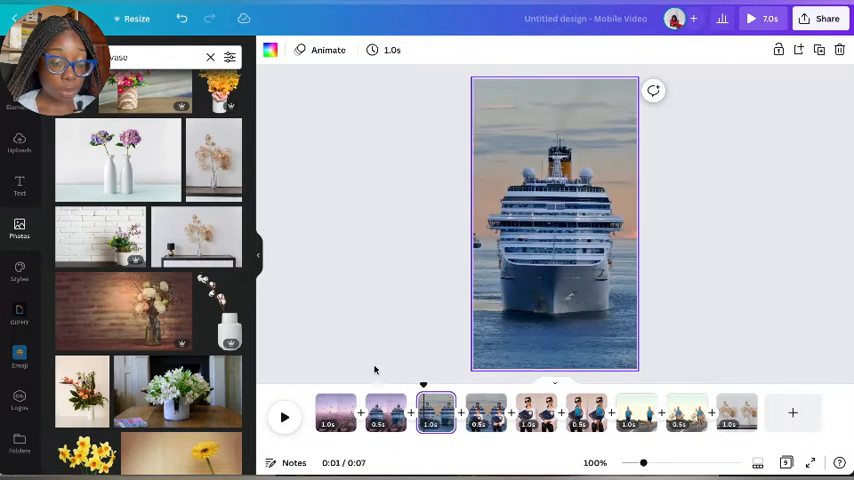
pyautogui.click(384, 412)
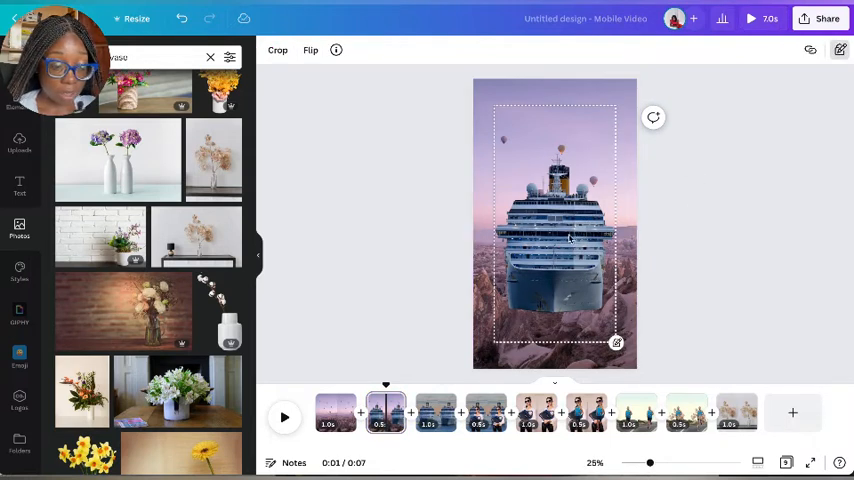
pyautogui.click(436, 412)
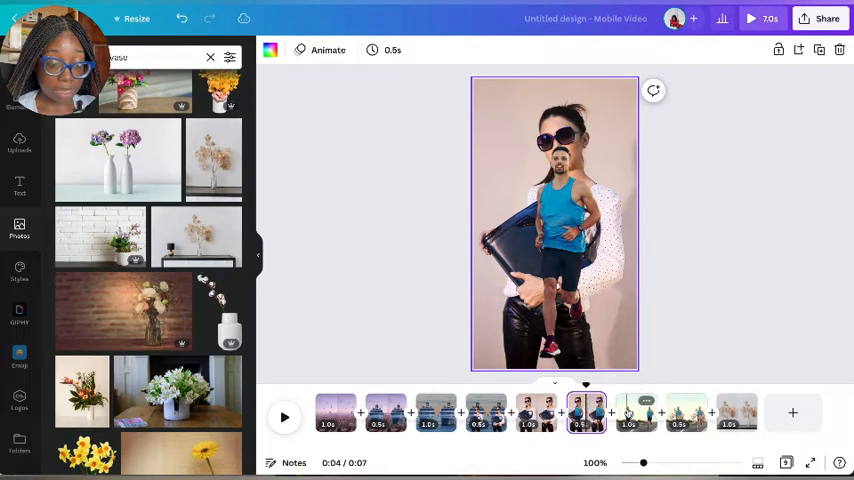
pyautogui.click(636, 412)
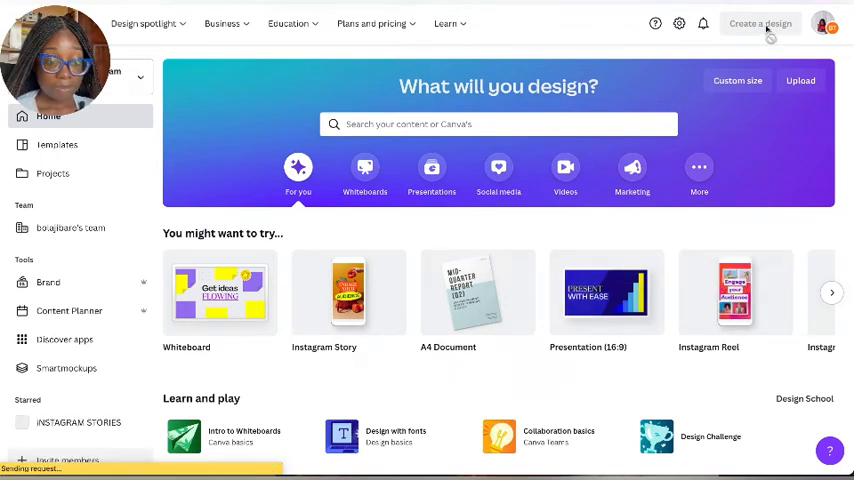
# Step: Create a new Mobile Video design and add the hot-air-balloon landscape photo to page 1
pyautogui.click(760, 24)
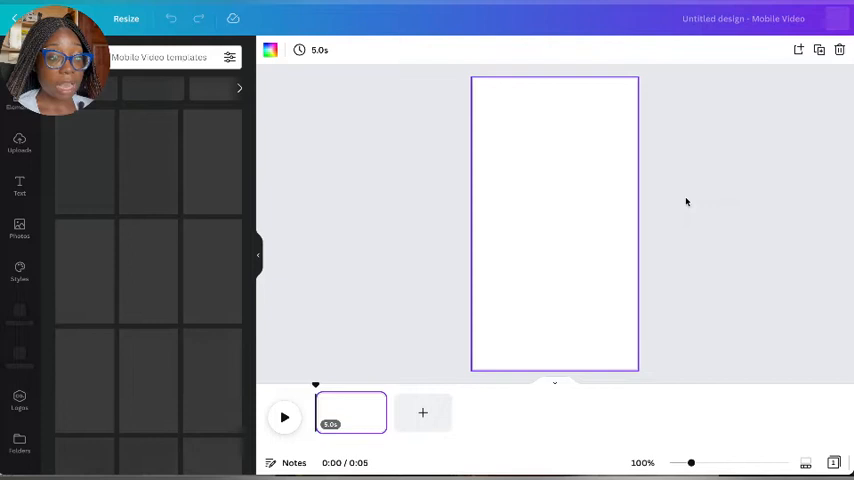
pyautogui.click(20, 230)
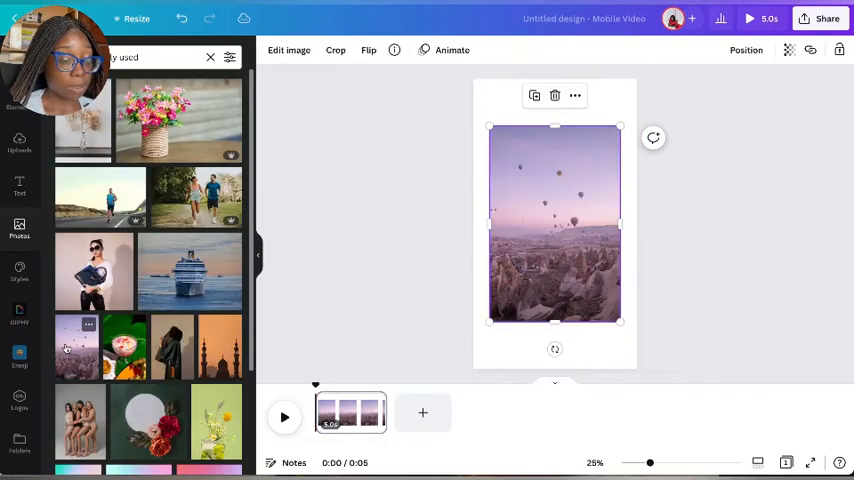
# Step: Set the balloon photo as the page 1 background and duplicate the page
pyautogui.rightClick(556, 230)
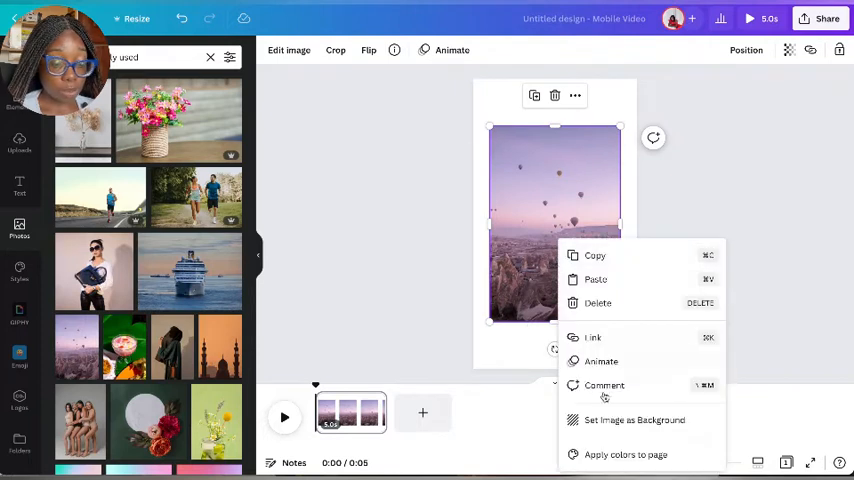
pyautogui.click(634, 420)
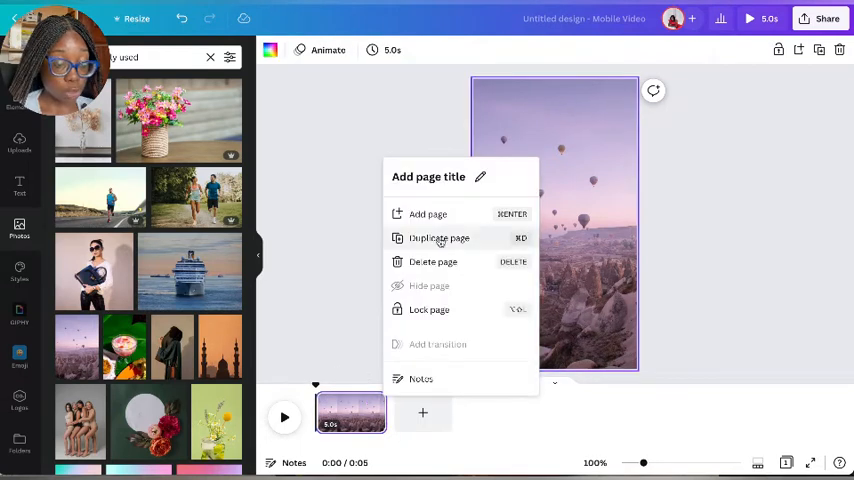
pyautogui.click(440, 238)
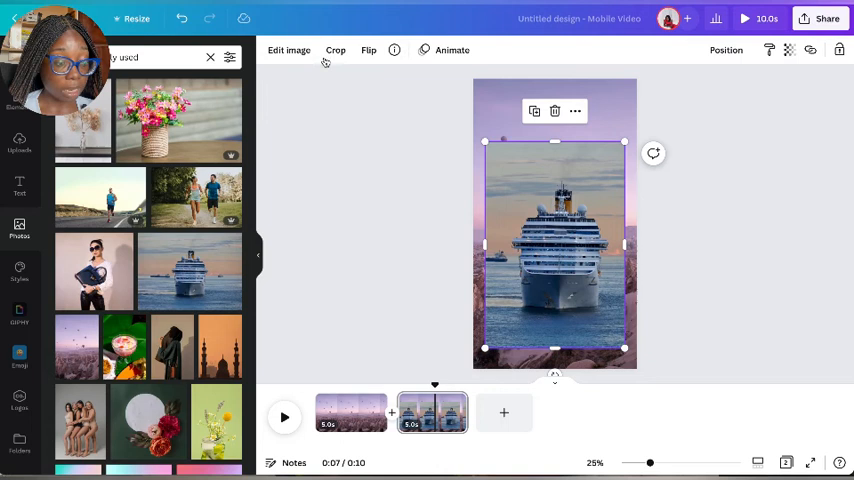
# Step: Remove the background from the cruise ship photo and add a third page with the full ship photo
pyautogui.click(288, 50)
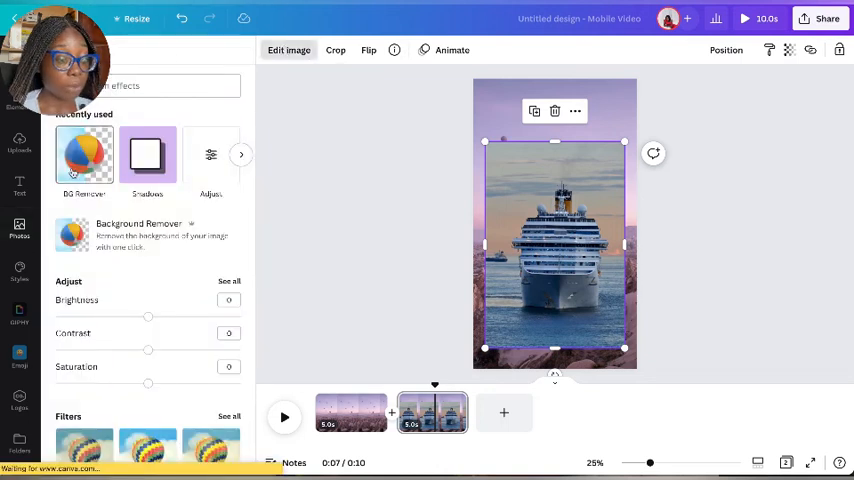
pyautogui.click(84, 156)
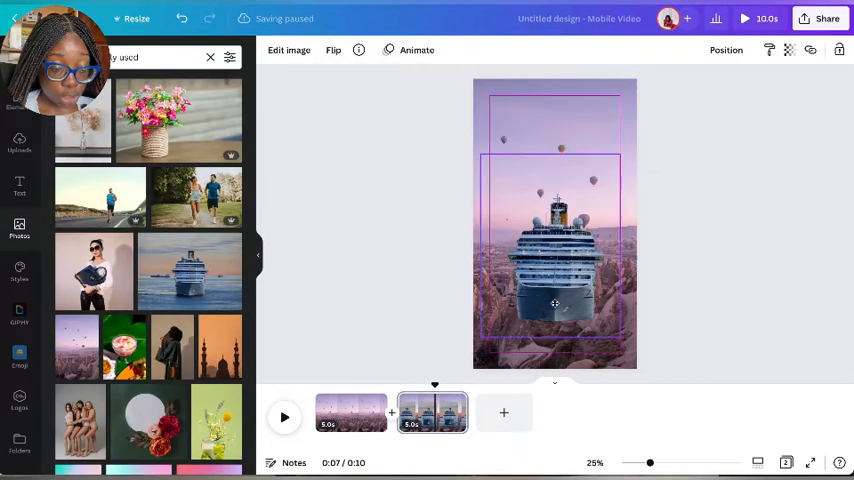
pyautogui.click(556, 304)
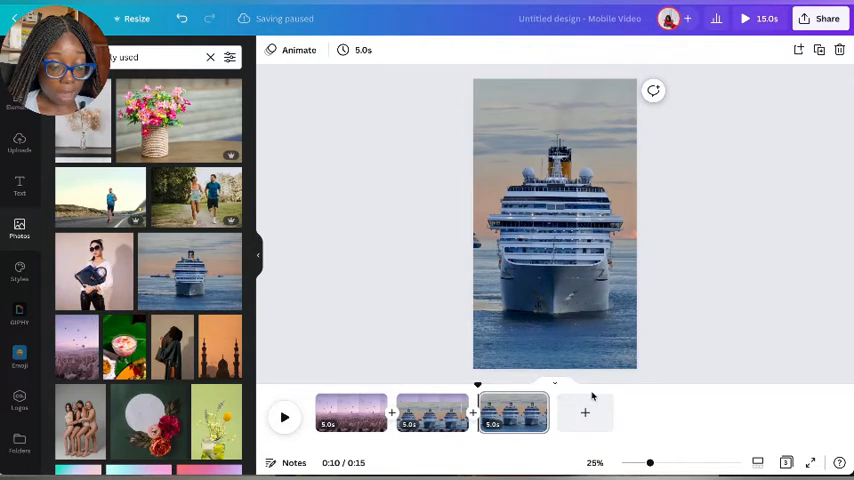
# Step: Add a blank page and duplicate the cruise ship photo page
pyautogui.click(584, 412)
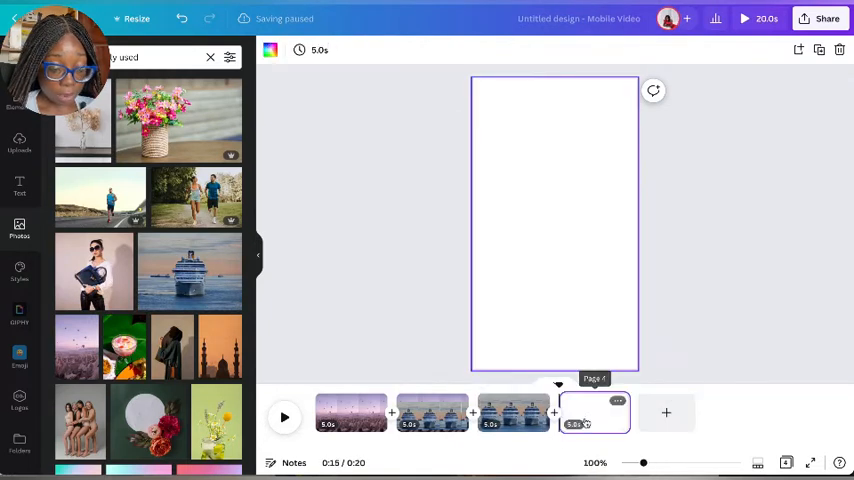
pyautogui.rightClick(512, 412)
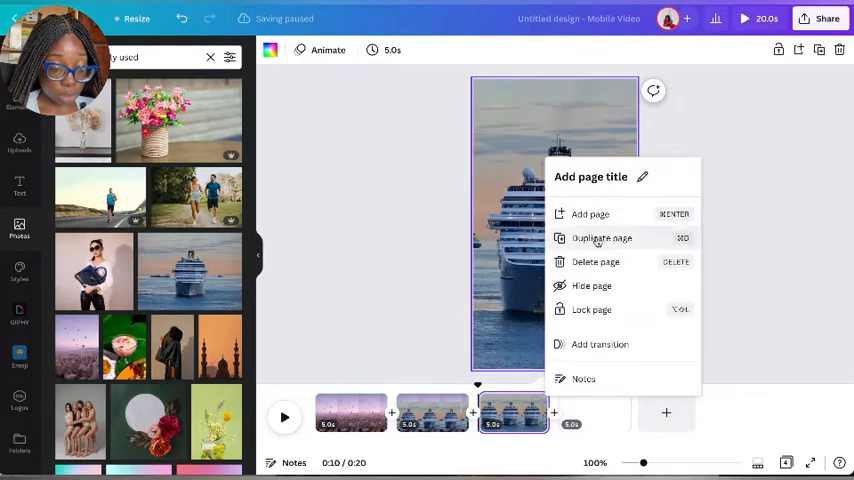
pyautogui.click(602, 238)
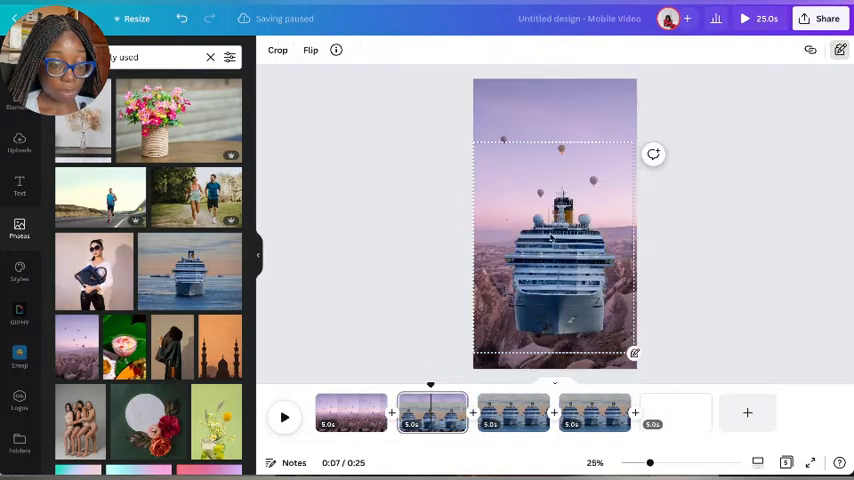
# Step: Switch between the ship cutout and ship photo pages to compare them
pyautogui.click(512, 412)
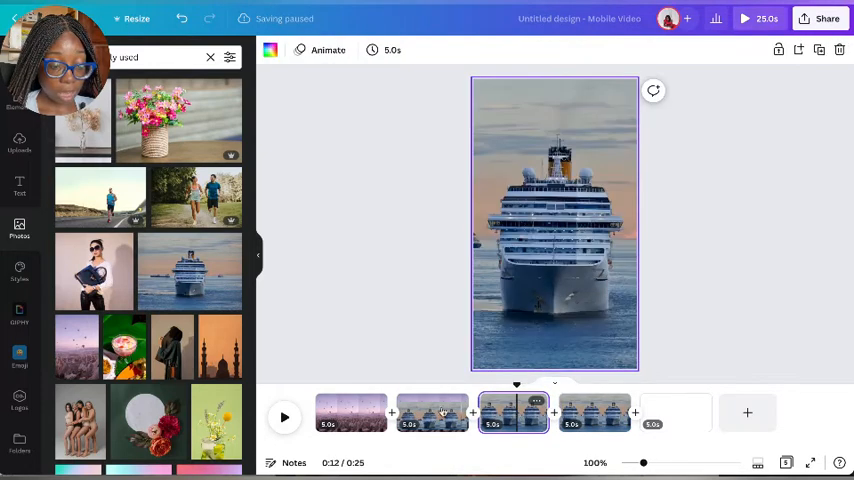
pyautogui.click(432, 412)
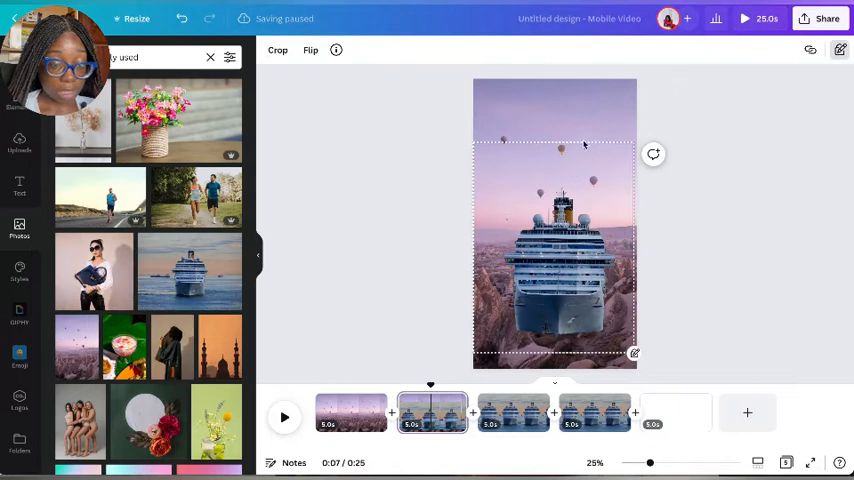
pyautogui.moveTo(588, 126)
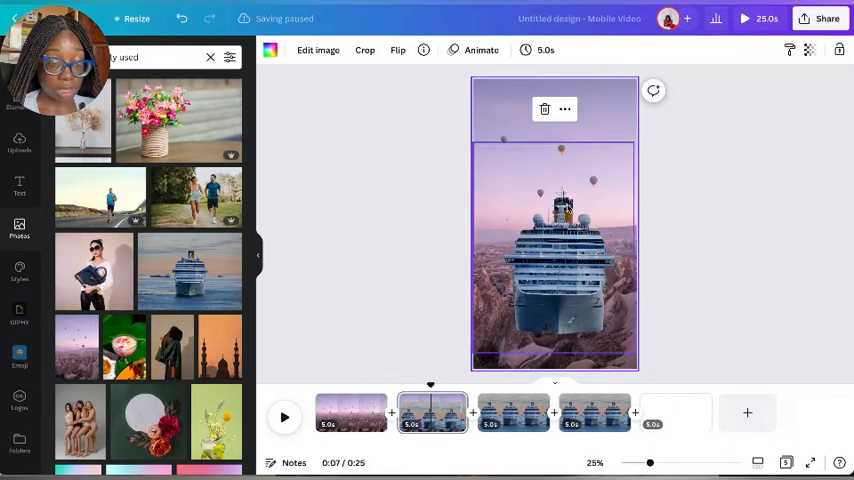
pyautogui.click(514, 412)
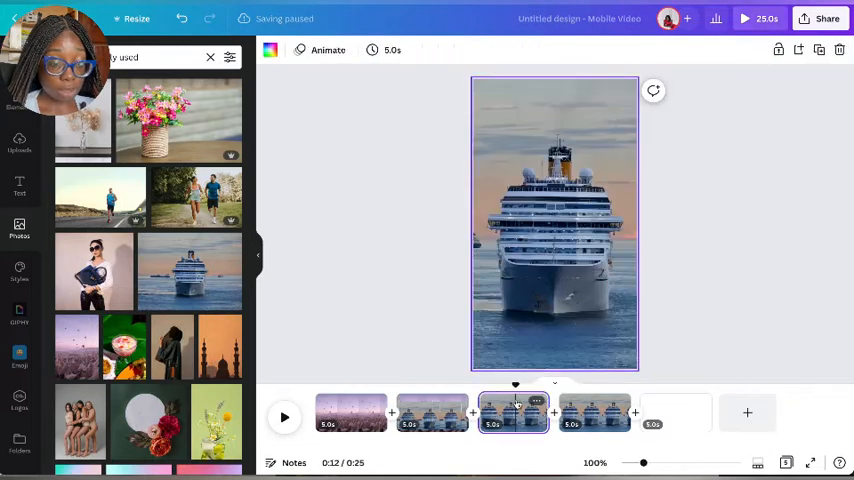
pyautogui.click(432, 412)
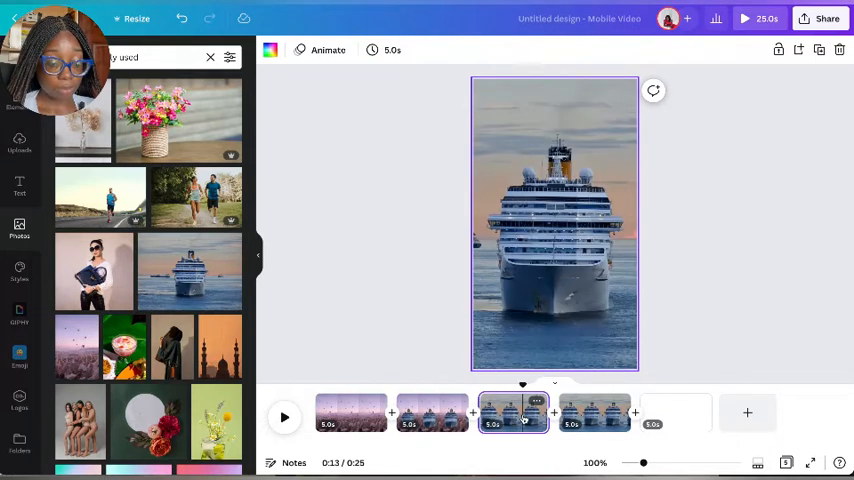
# Step: Add the woman-with-handbag photo to a page and remove its background
pyautogui.click(596, 412)
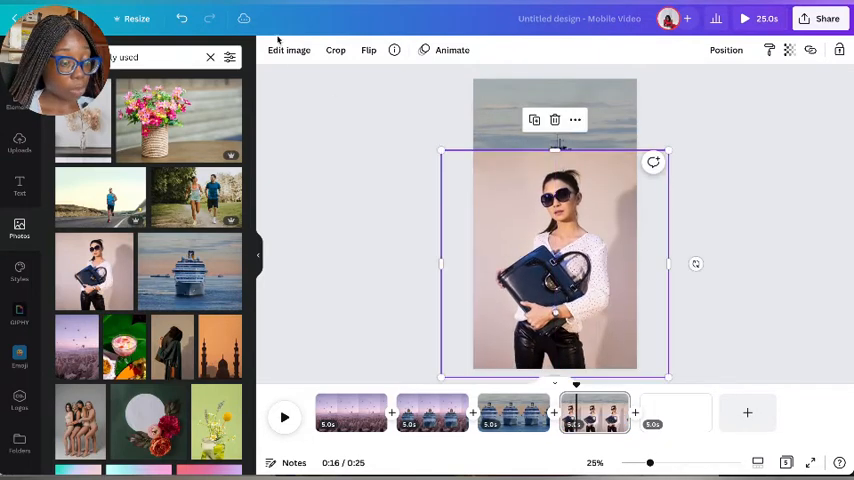
pyautogui.click(288, 50)
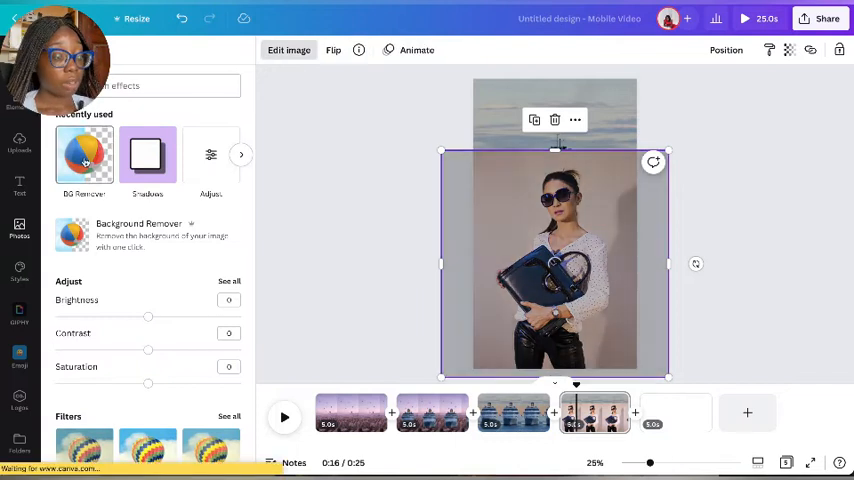
pyautogui.click(84, 156)
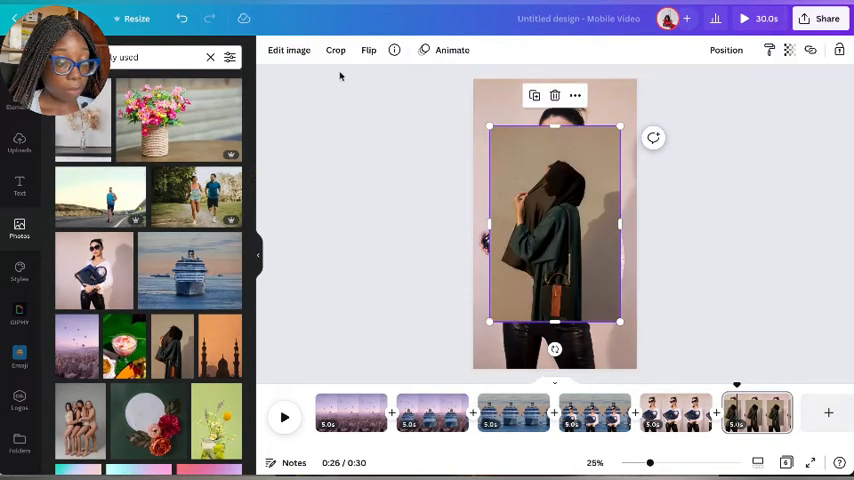
pyautogui.click(288, 50)
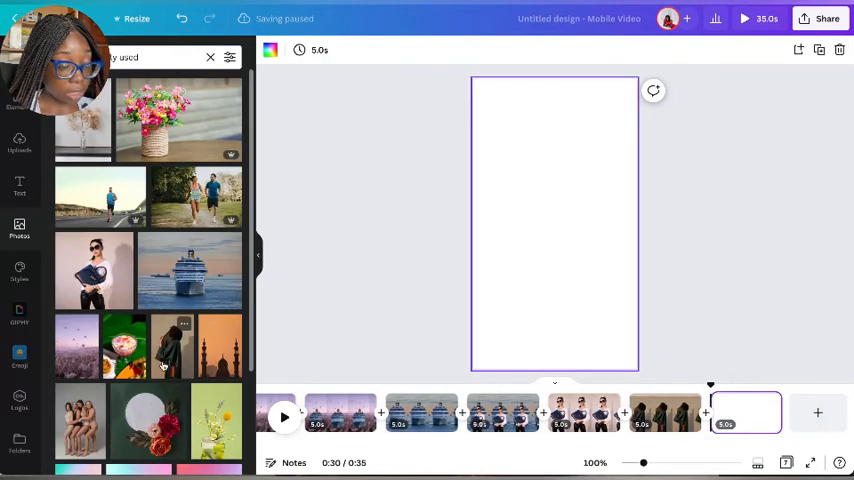
# Step: Add a dried-flower vase photo on a further page and adjust its image effects
pyautogui.rightClick(556, 224)
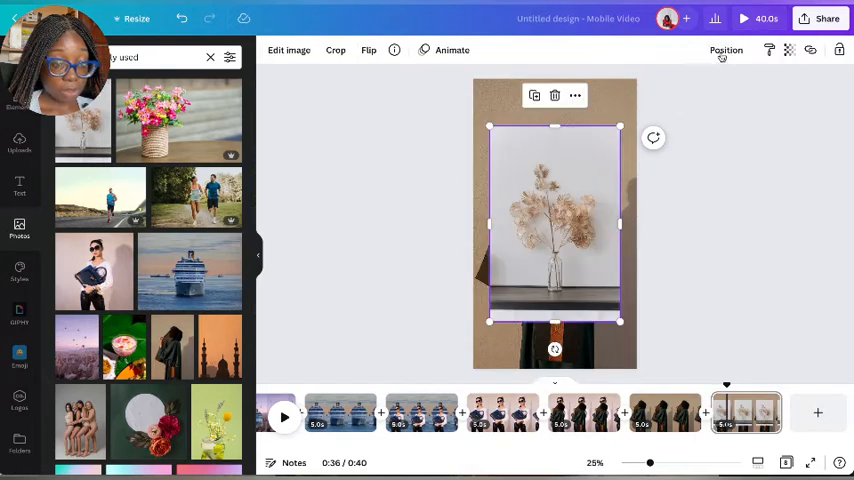
pyautogui.click(288, 50)
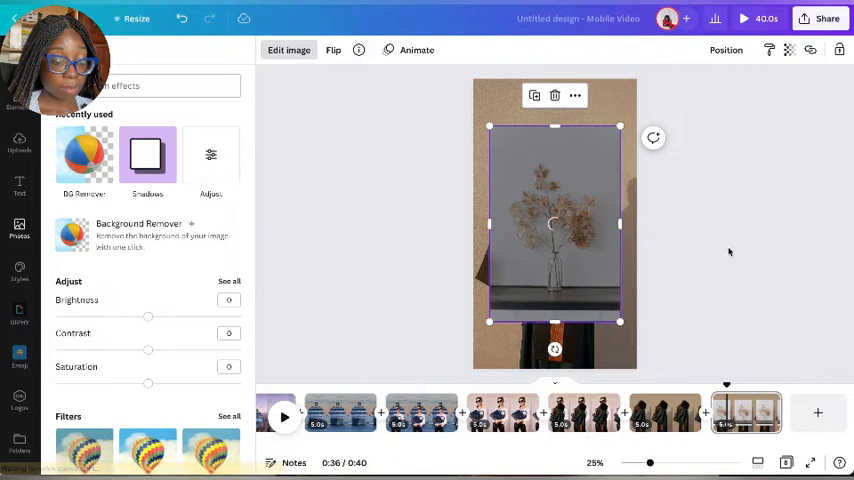
pyautogui.click(84, 156)
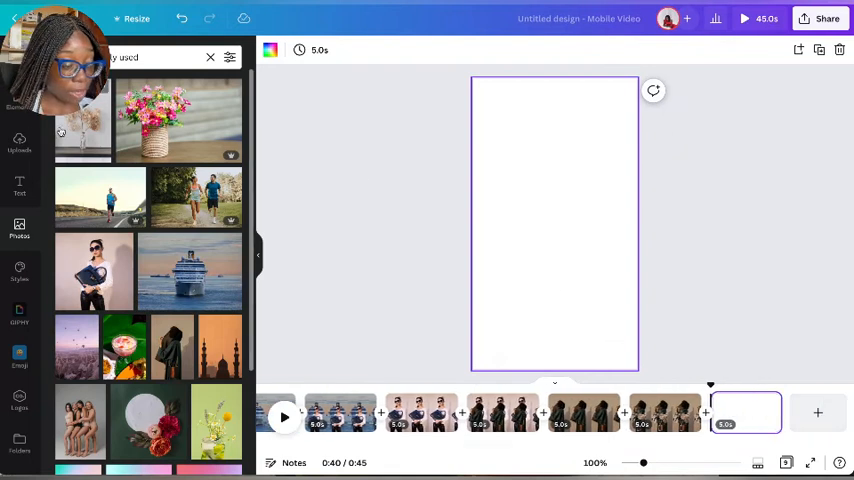
# Step: Set the dried-flower photo as its page's background
pyautogui.rightClick(556, 224)
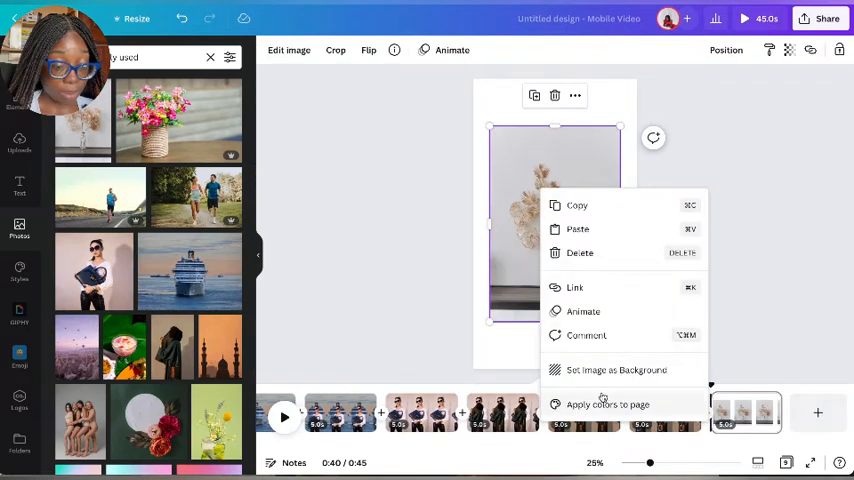
pyautogui.click(616, 368)
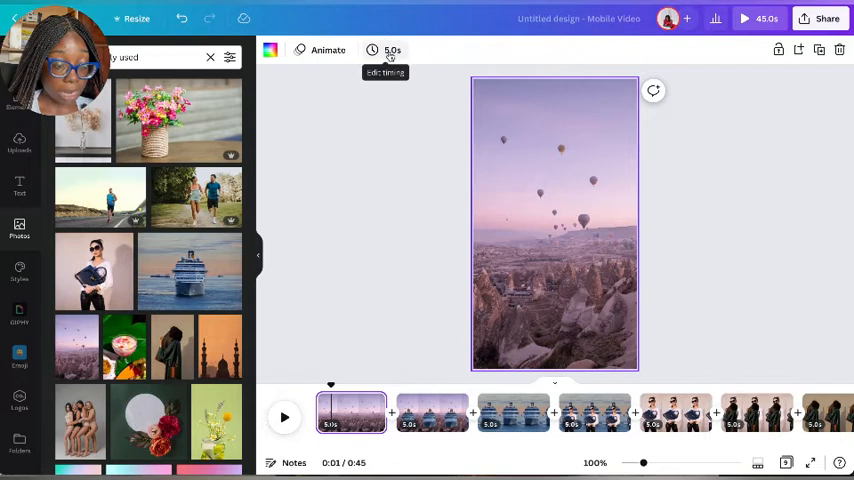
# Step: Set a 1.0 s duration and apply it to all pages
pyautogui.click(388, 50)
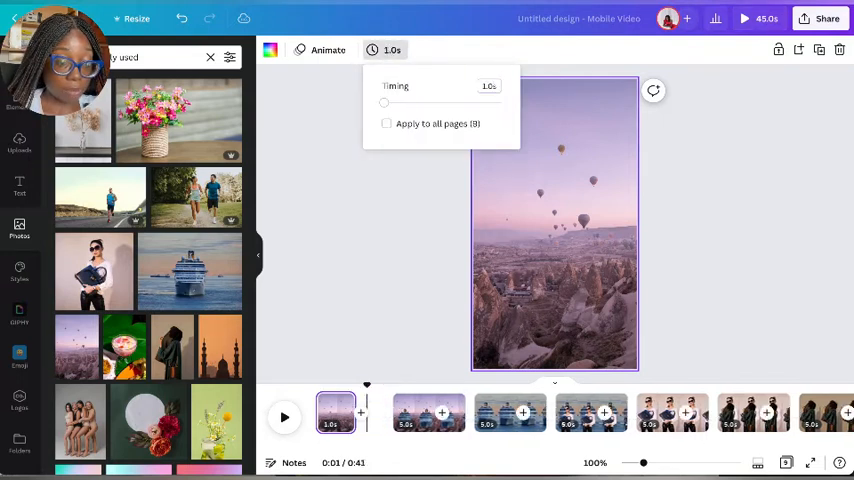
pyautogui.click(386, 122)
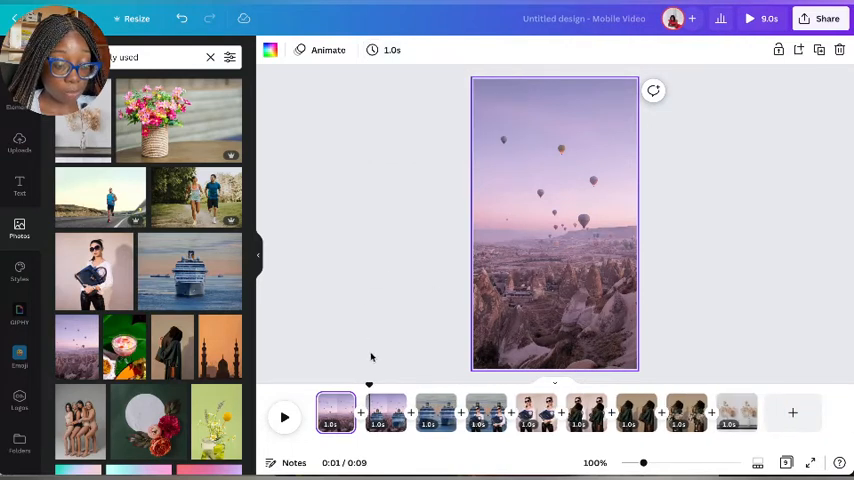
# Step: Cut the cruise ship page's duration to 0.5 s
pyautogui.click(384, 412)
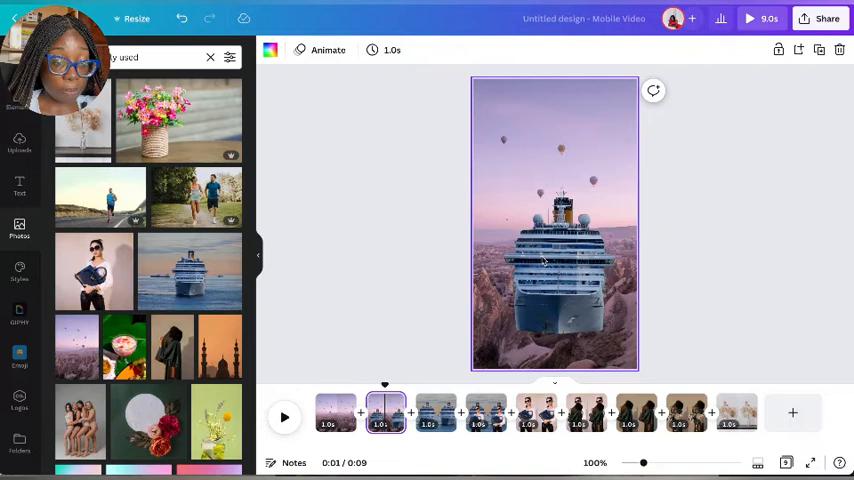
pyautogui.click(392, 50)
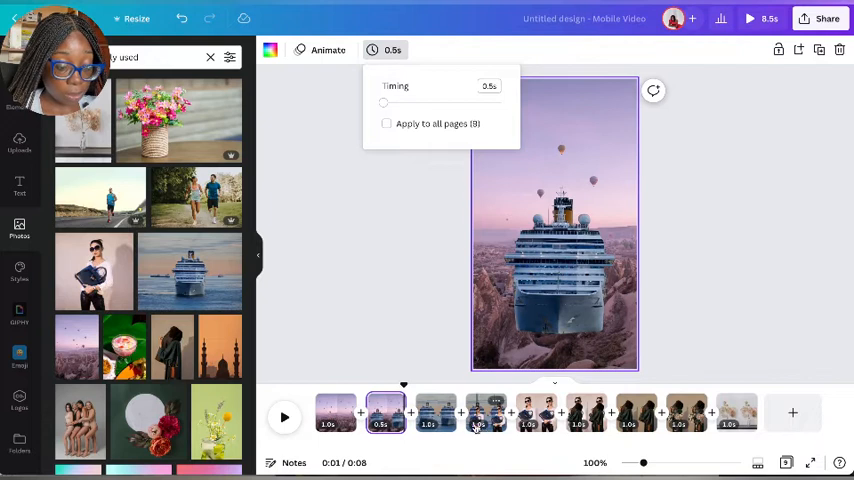
pyautogui.click(484, 412)
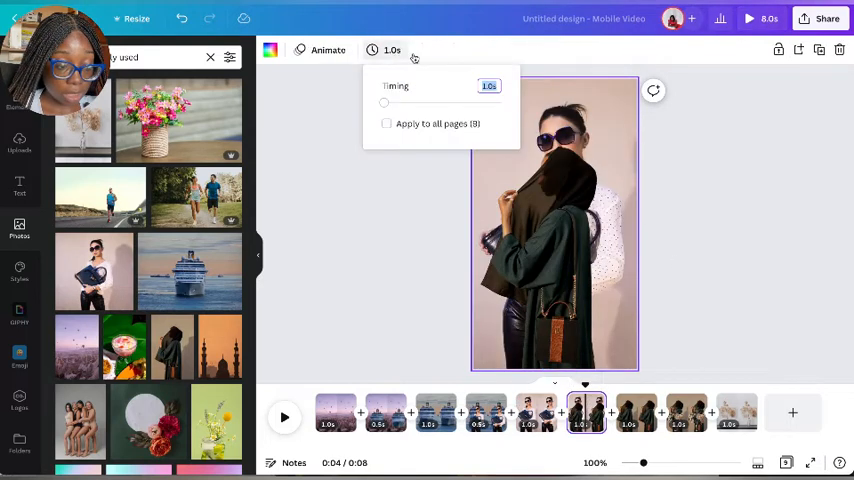
pyautogui.write('0.5')
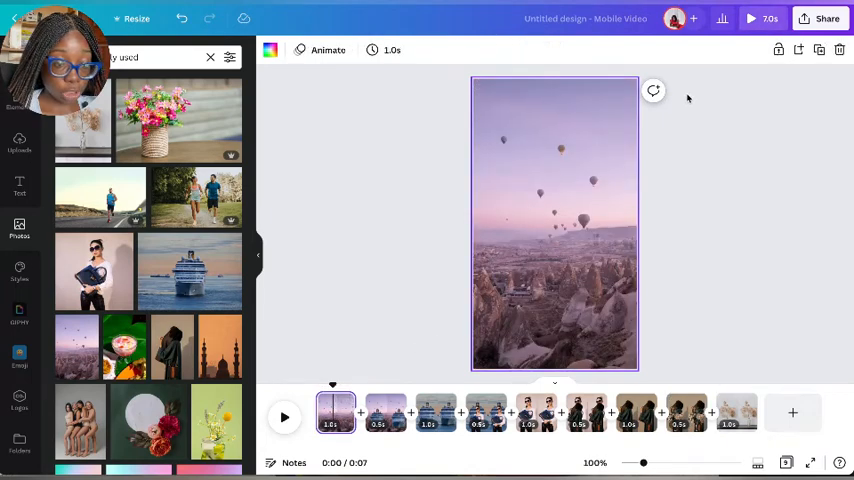
pyautogui.click(752, 18)
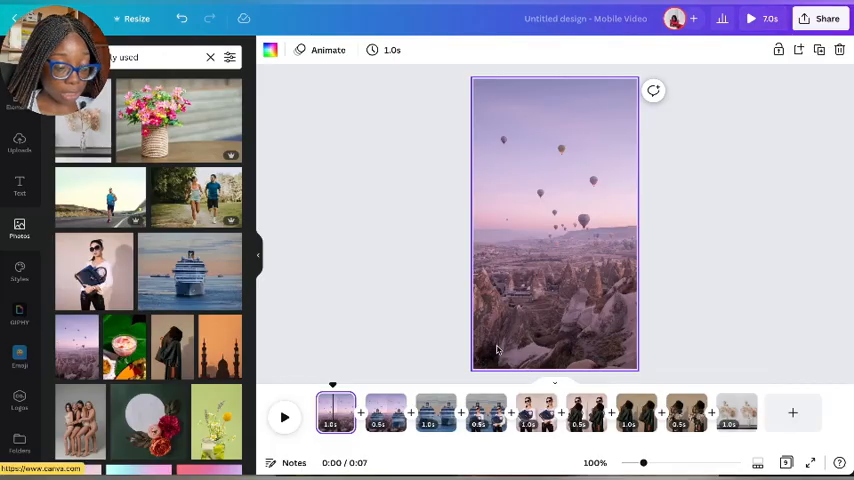
# Step: Trim the balloon, ship and flower page durations, with the flower page at 0.8 s, for a six-second Reel
pyautogui.click(386, 50)
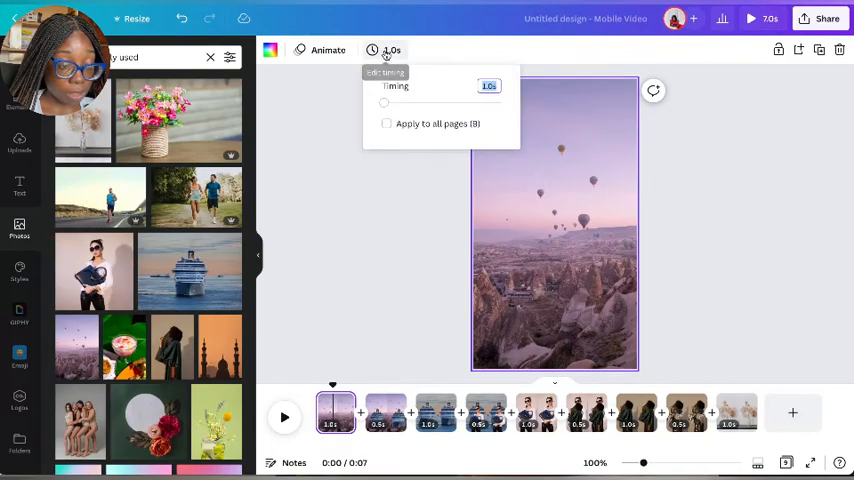
pyautogui.write('0')
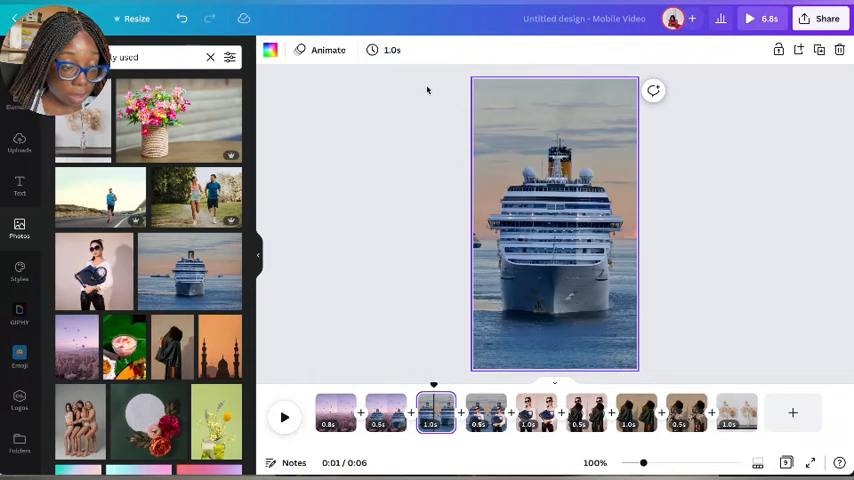
pyautogui.click(384, 50)
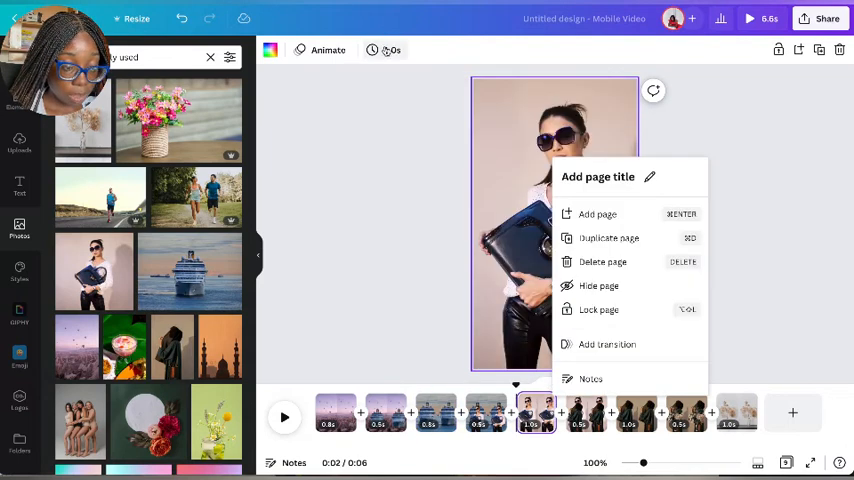
pyautogui.click(384, 50)
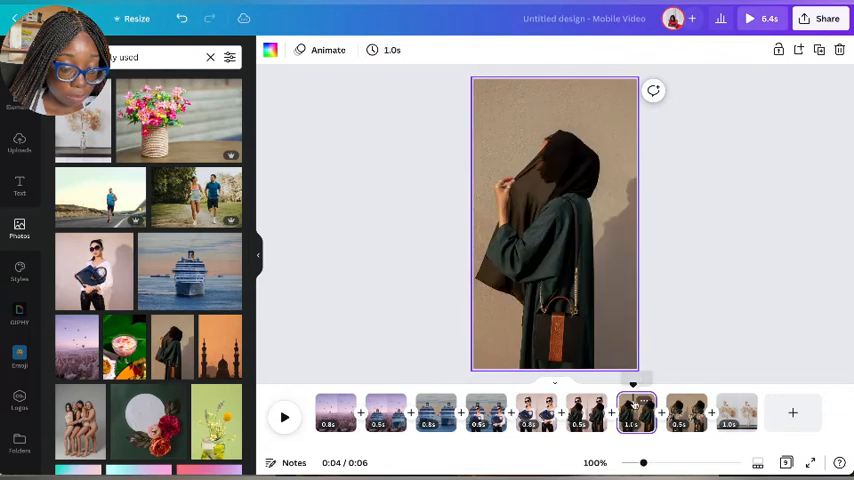
pyautogui.click(384, 50)
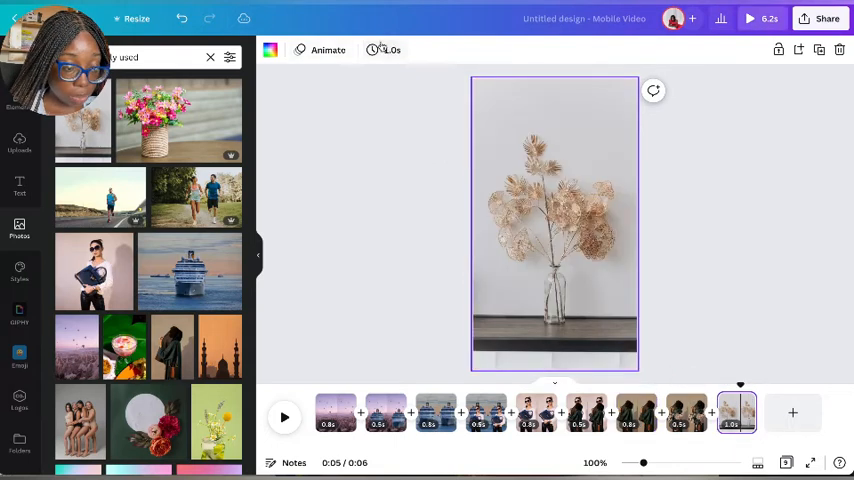
pyautogui.click(392, 50)
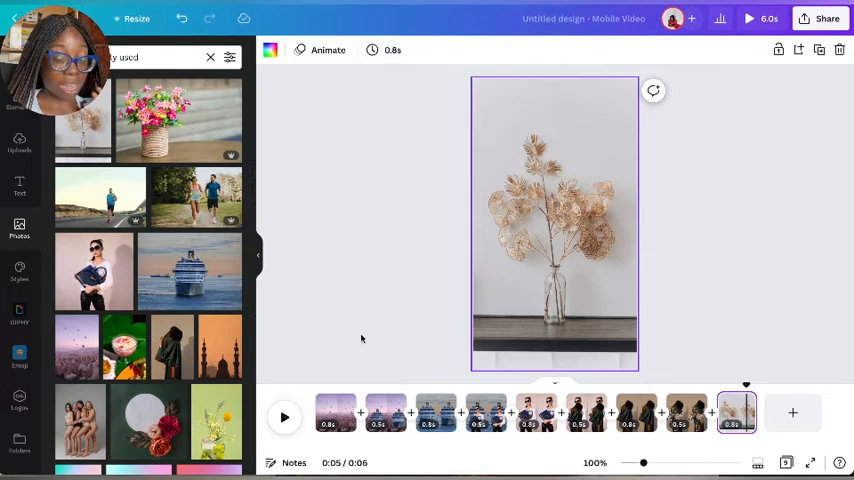
pyautogui.moveTo(314, 344)
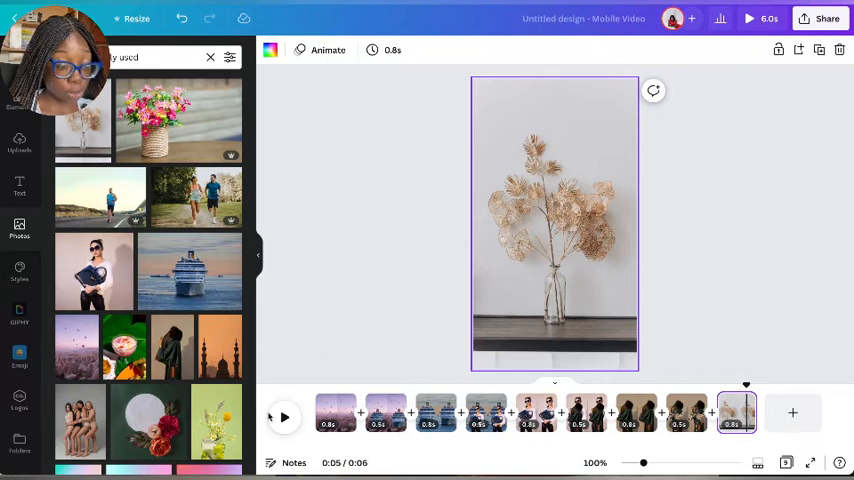
pyautogui.moveTo(724, 116)
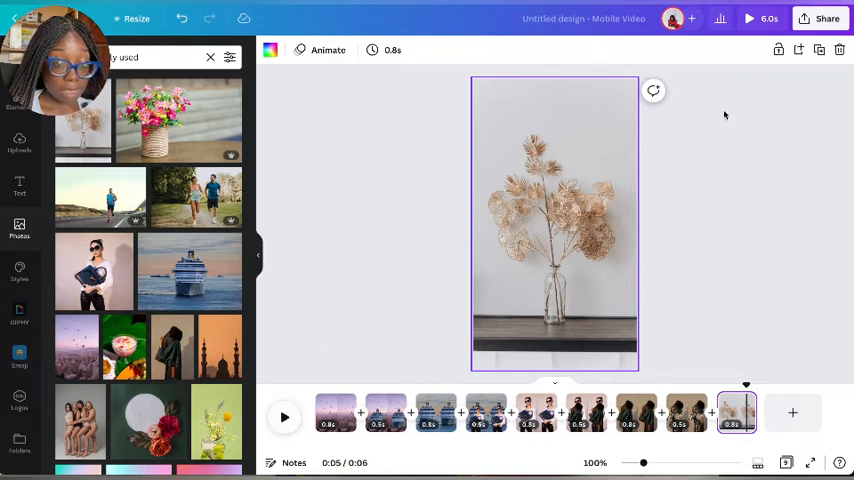
# Step: Play the finished six-second Reel in full-screen preview
pyautogui.click(748, 18)
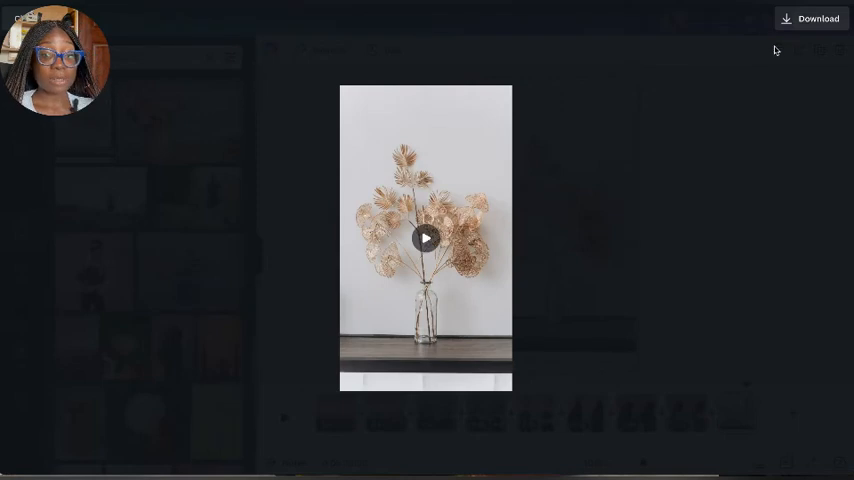
# Step: Download the Reel via Share as an MP4 video of all pages
pyautogui.click(820, 18)
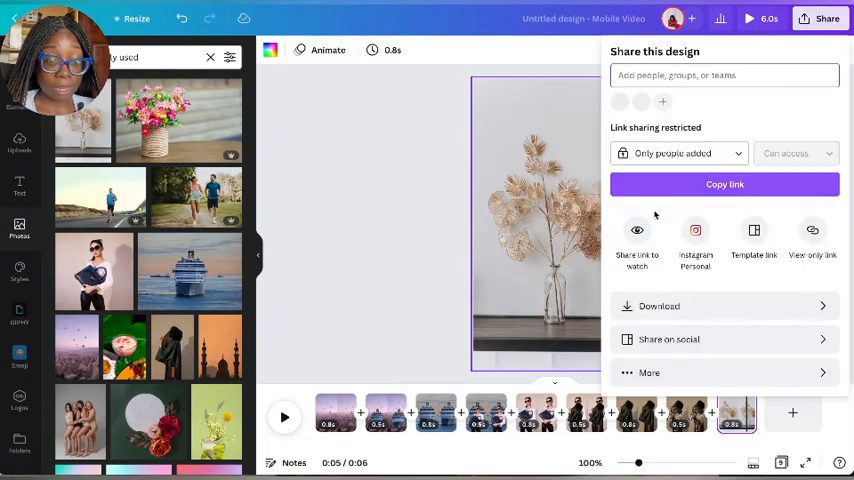
pyautogui.click(660, 306)
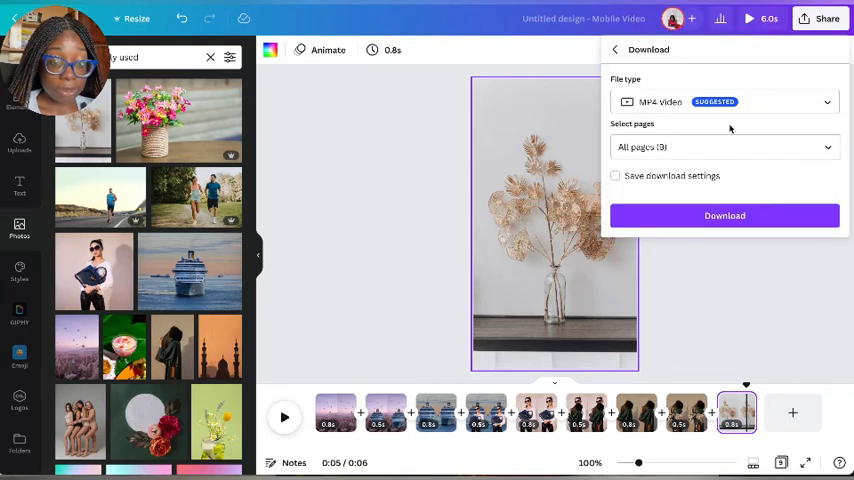
pyautogui.moveTo(678, 264)
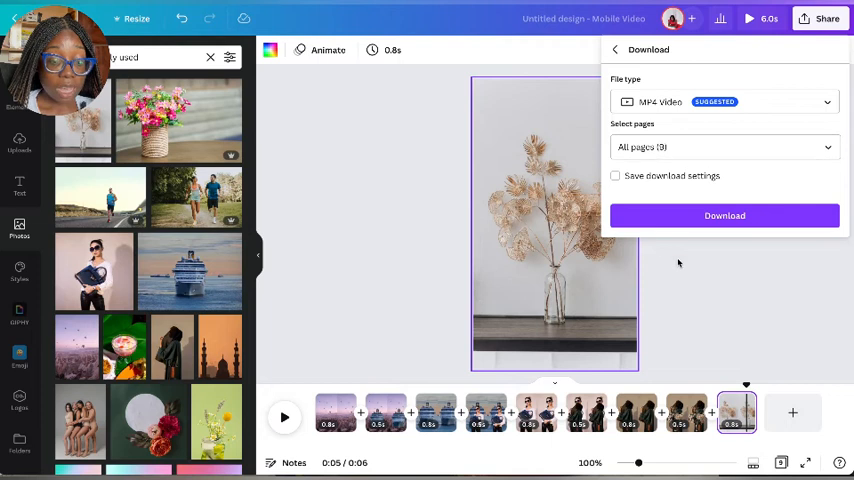
pyautogui.click(724, 216)
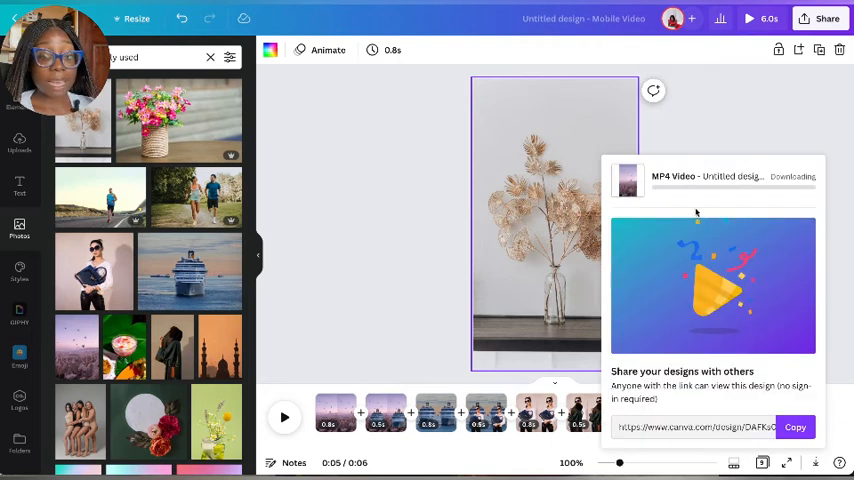